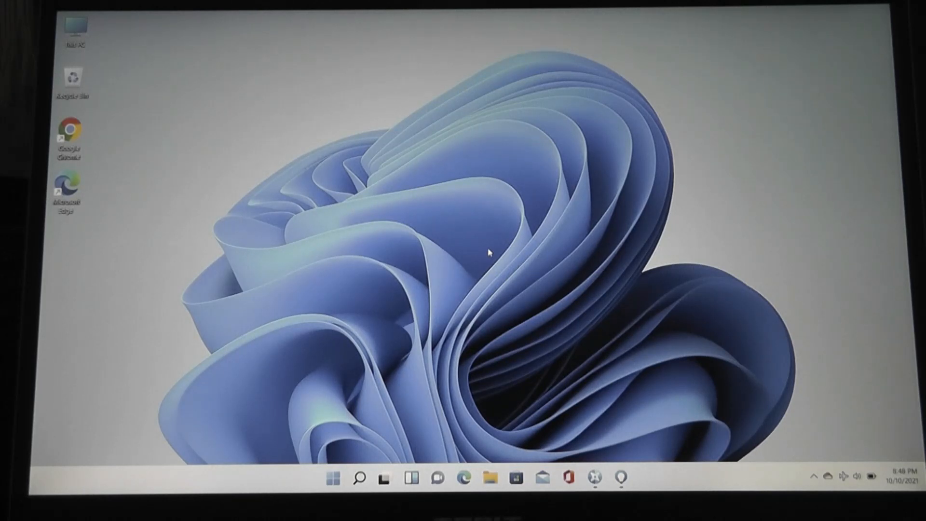
mouse_move(652, 486)
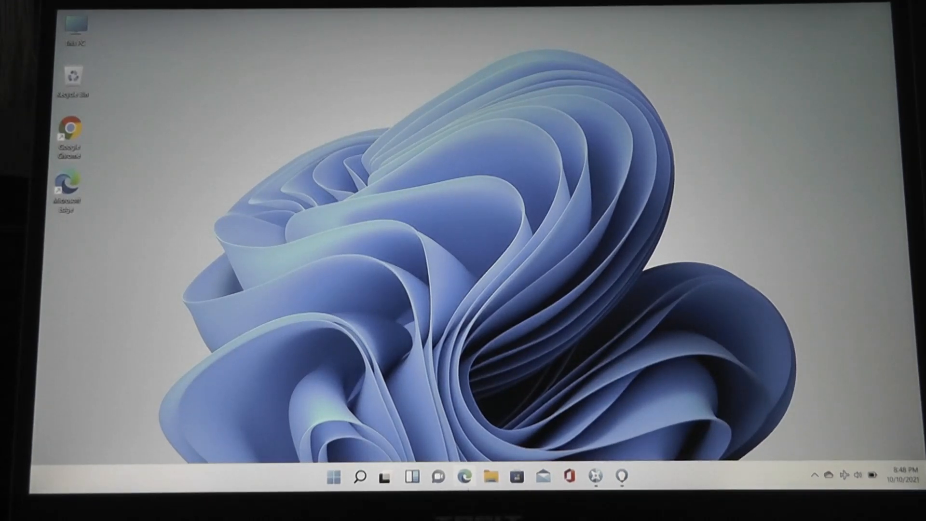
Apply the dark Windows theme, then switch to the lake landscape theme
left_click(618, 480)
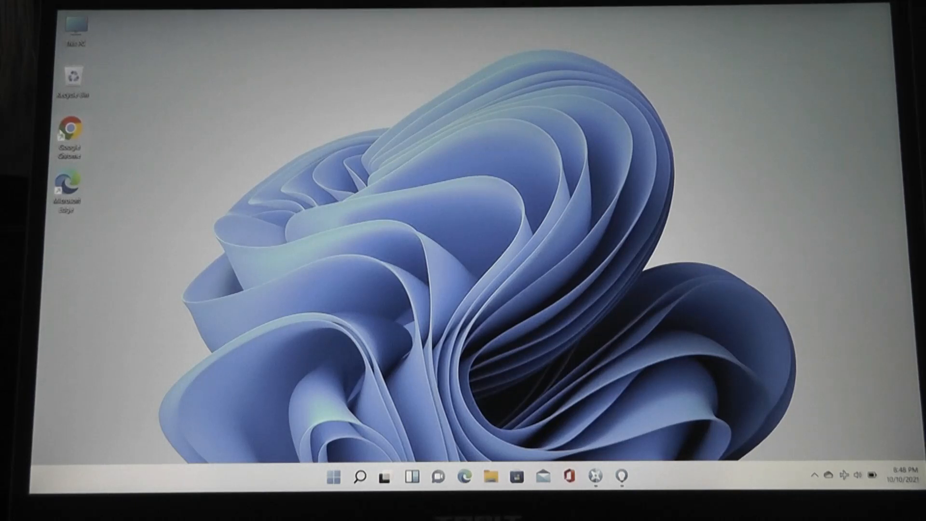
left_click(465, 476)
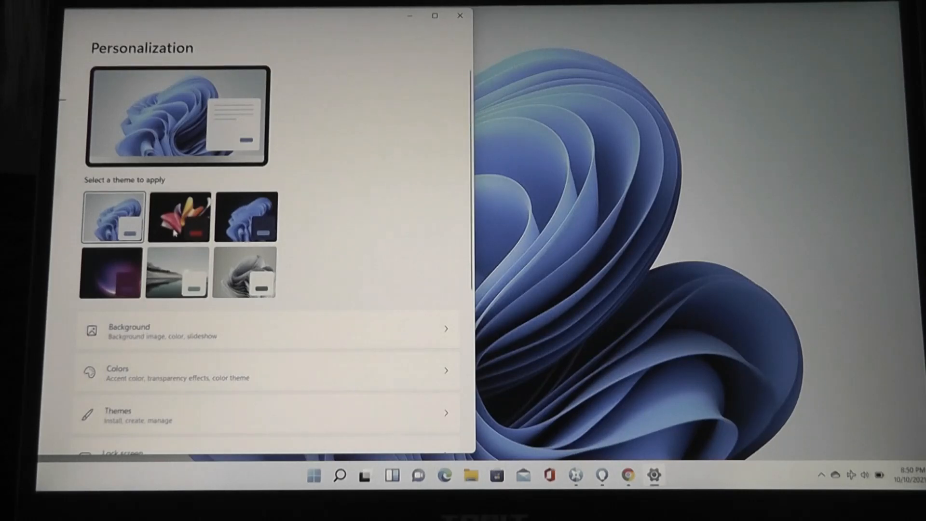
left_click(184, 217)
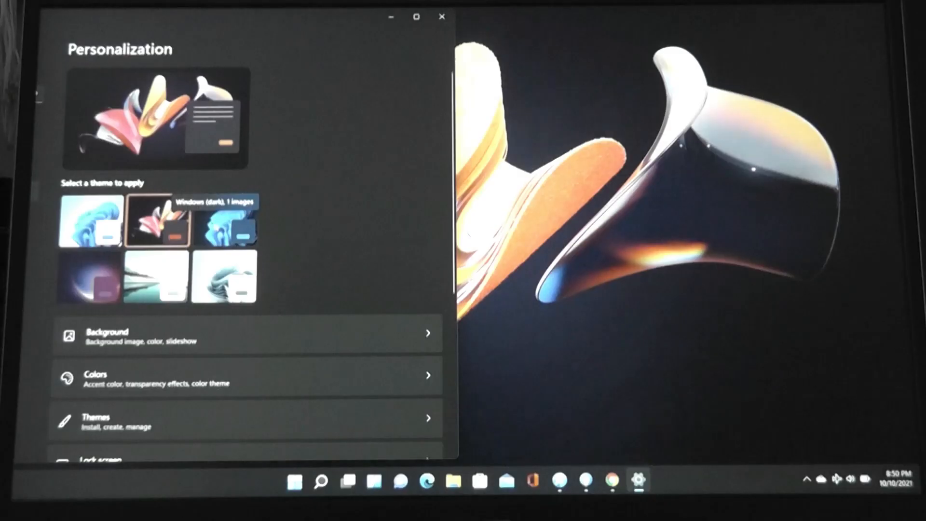
left_click(229, 227)
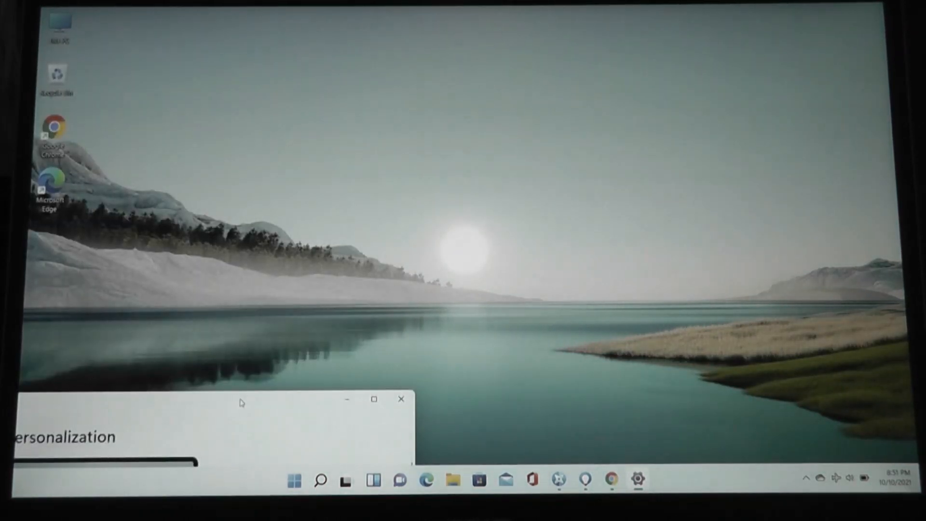
Open the Get Started app and reach its final "You're all set" page
left_click(321, 480)
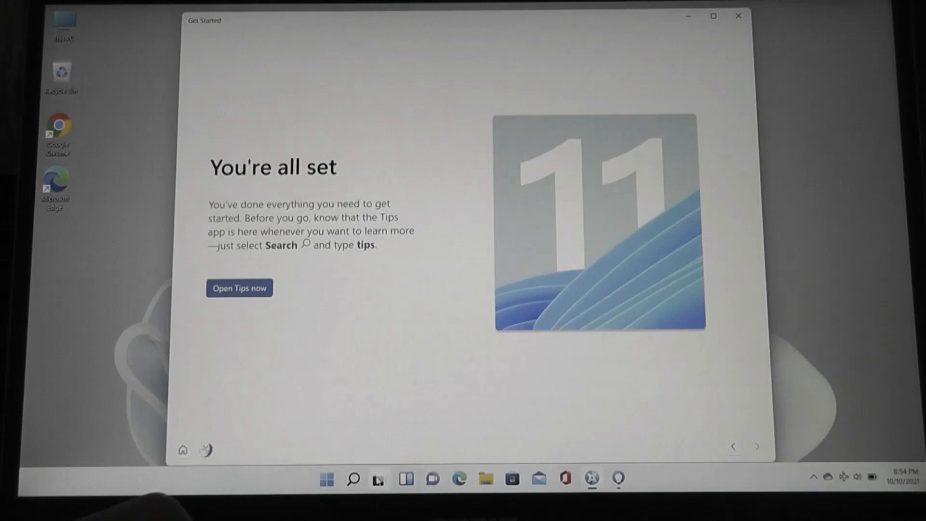
Open Task View and switch to the empty Desktop 2
left_click(379, 480)
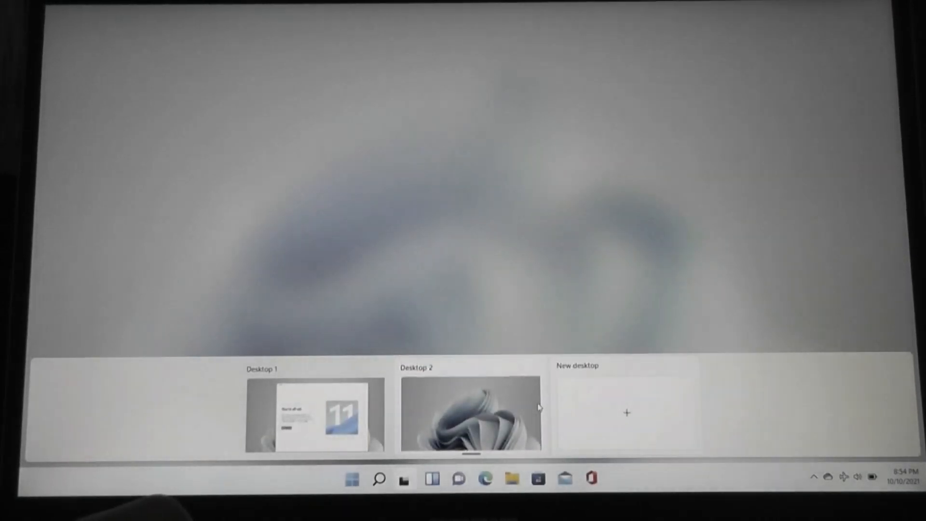
left_click(460, 418)
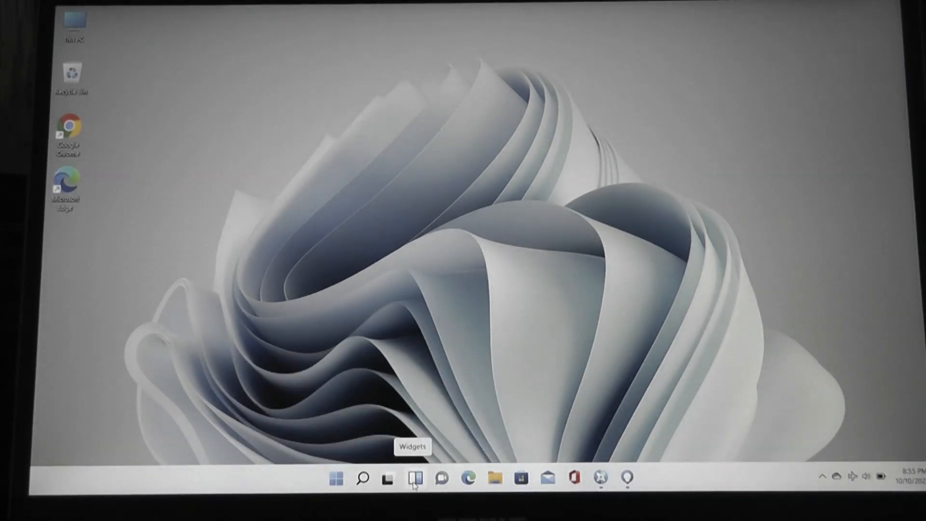
left_click(414, 488)
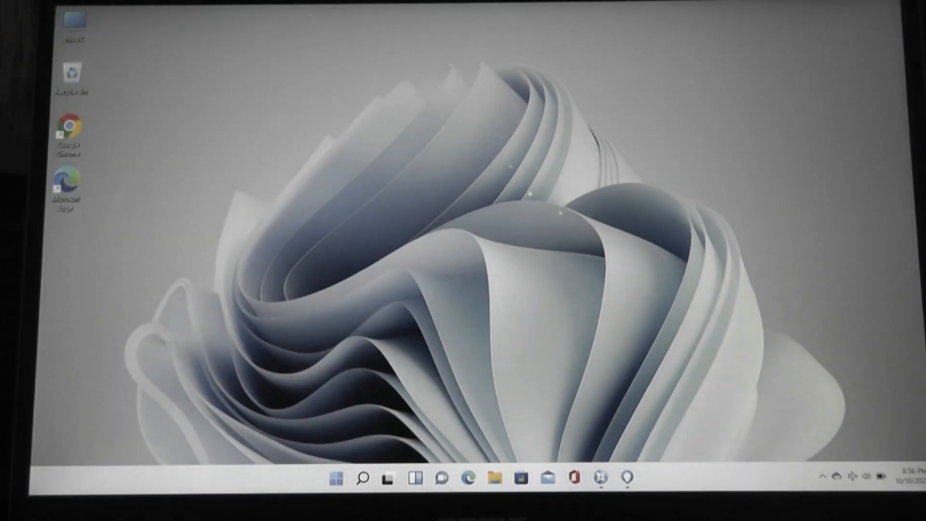
left_click(417, 489)
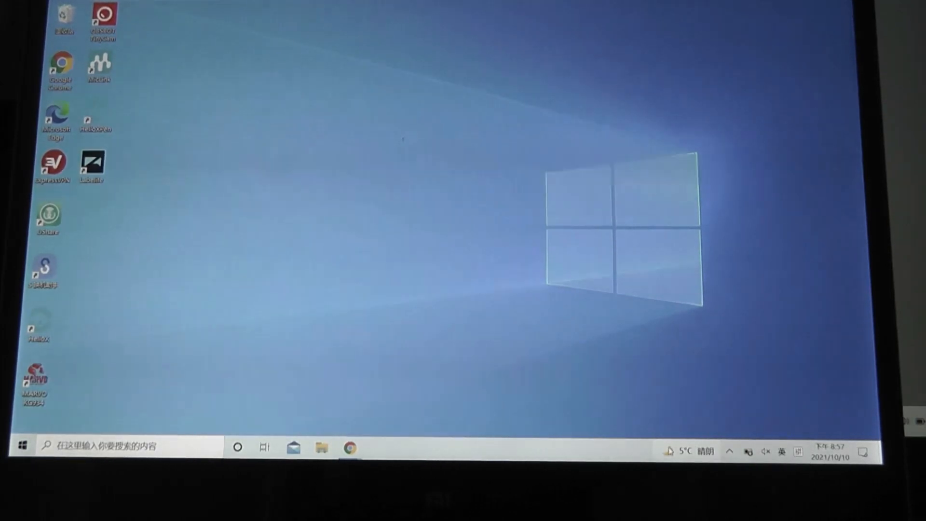
Return to the Windows 11 PC and open the Teams Chat welcome panel
left_click(688, 452)
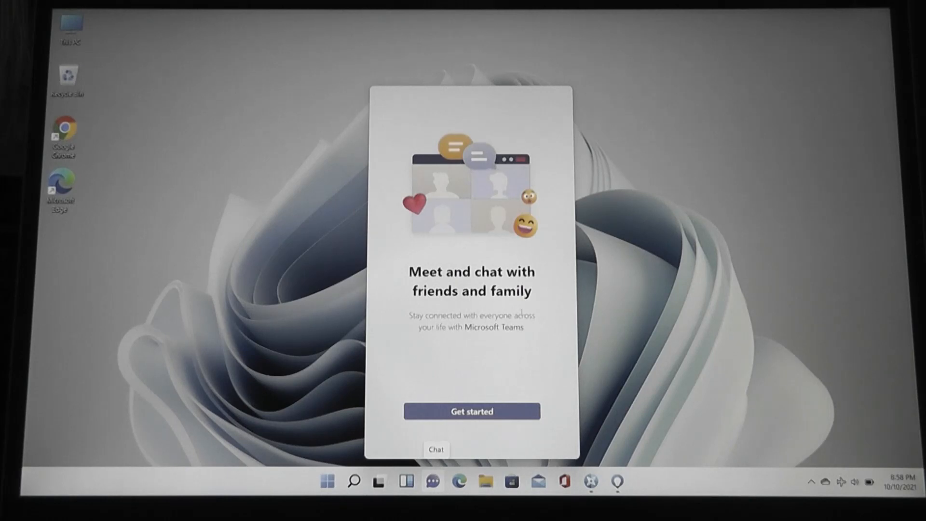
Dismiss the Chat panel and launch File Explorer on Quick access
left_click(485, 482)
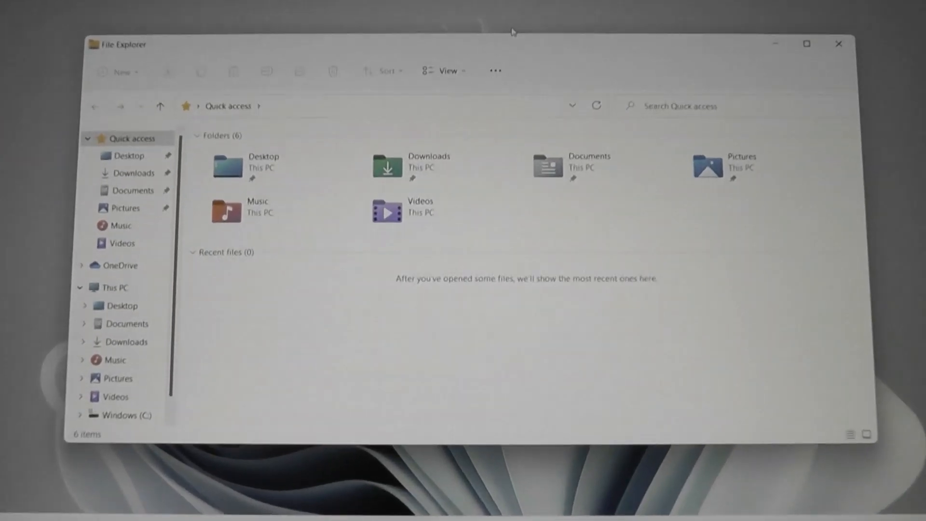
Close the File Explorer window to reveal the Get Started page
left_click(447, 70)
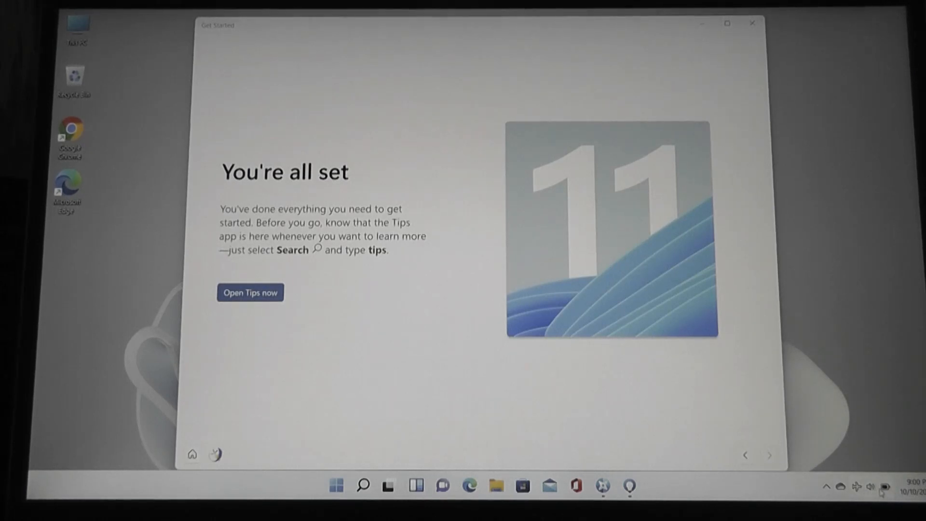
Browse Quick Settings and the Wi-Fi list, then launch Settings from the gear
left_click(873, 487)
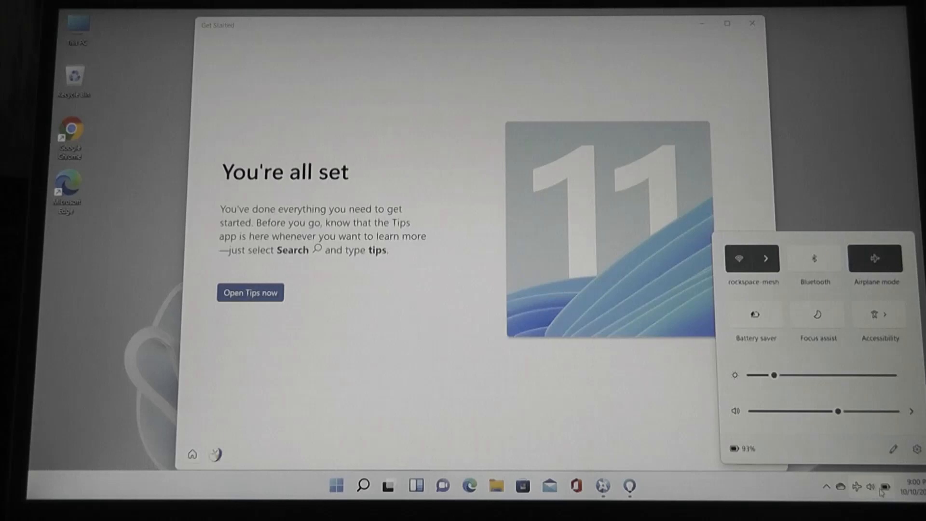
mouse_move(876, 424)
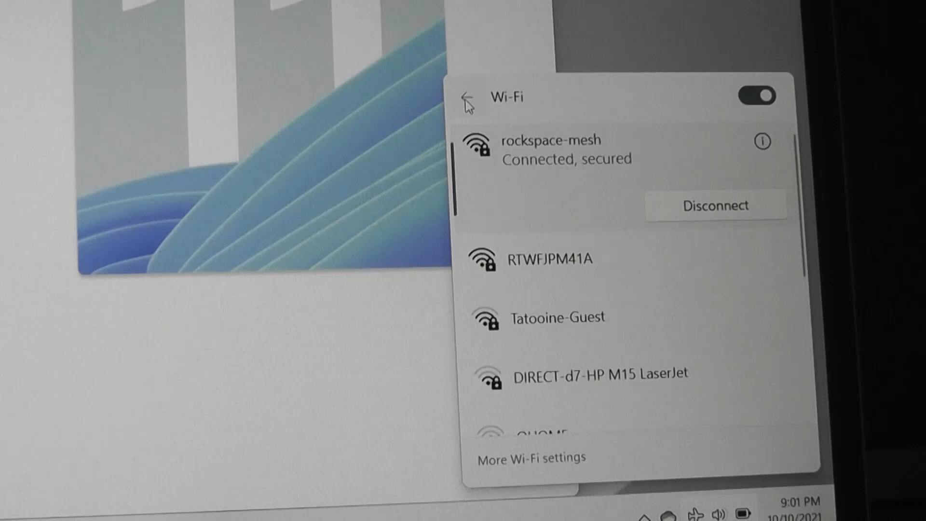
left_click(468, 98)
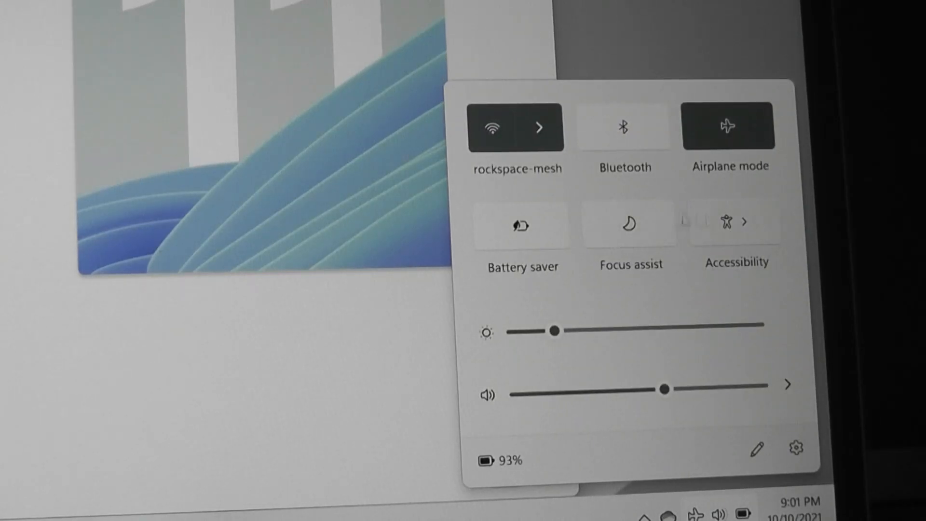
mouse_move(738, 426)
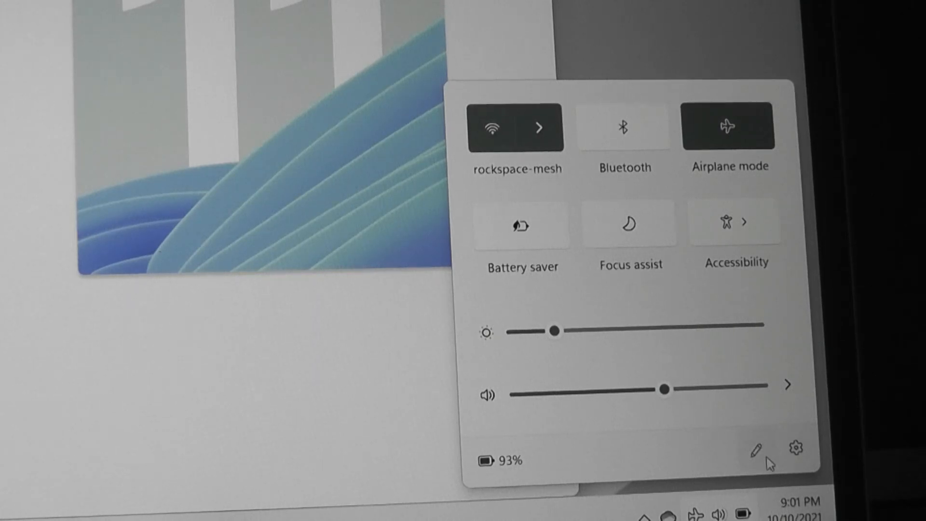
left_click(757, 453)
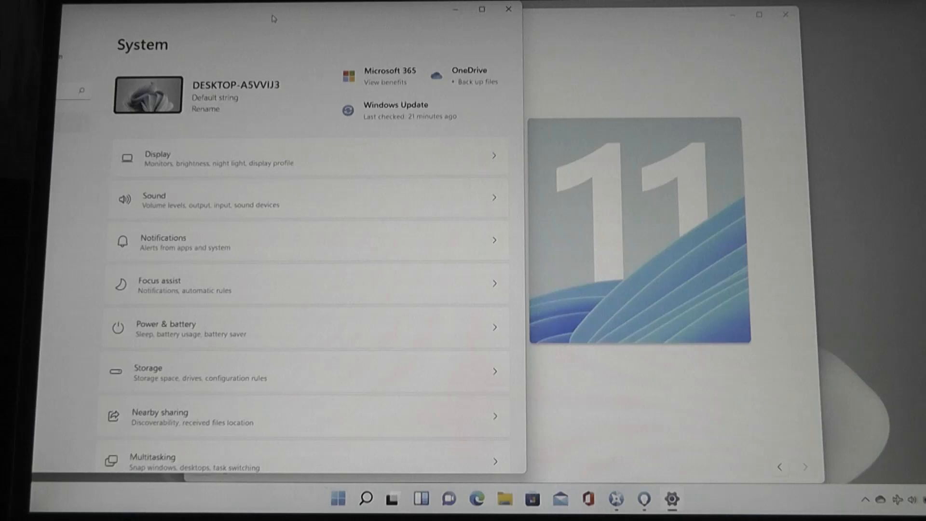
Scroll down through the Settings System page categories
scroll("down", 3)
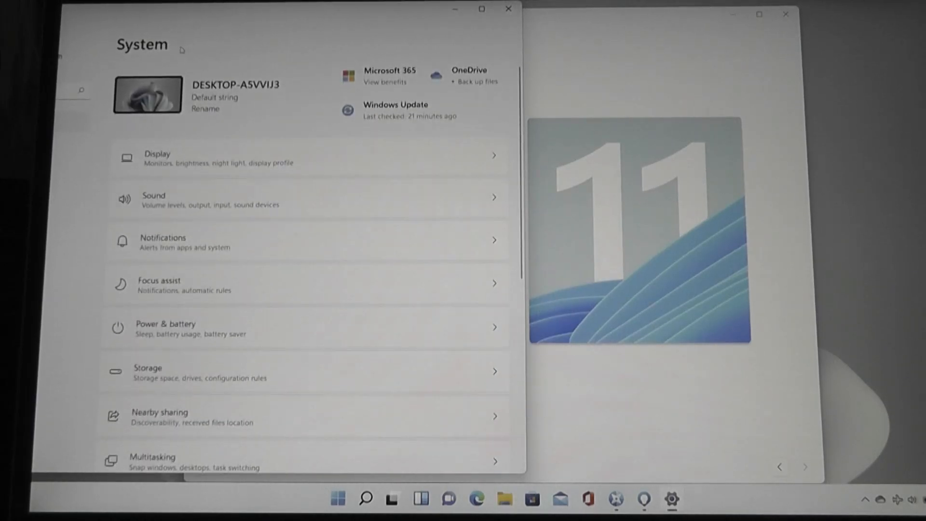
mouse_move(410, 219)
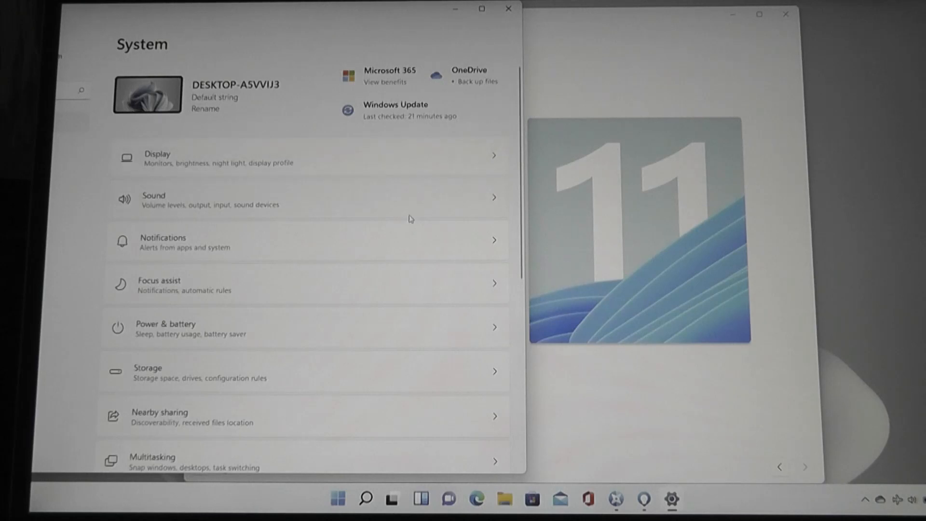
scroll("down", 3)
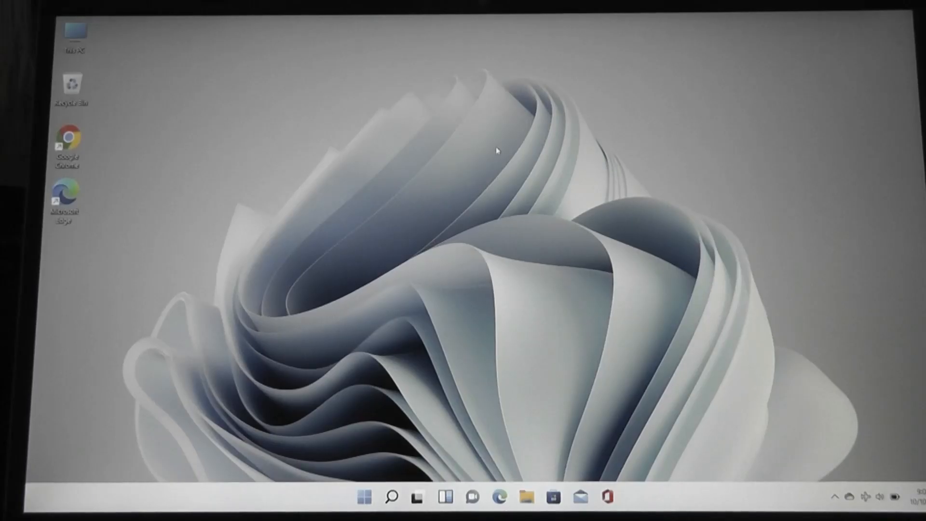
Launch Alarms & Clock from the Start menu's Pinned apps
left_click(362, 498)
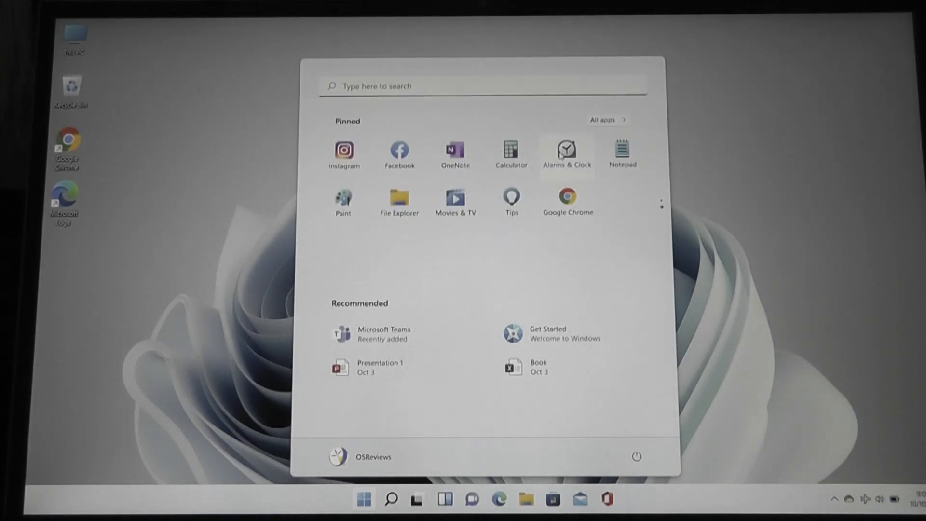
left_click(566, 147)
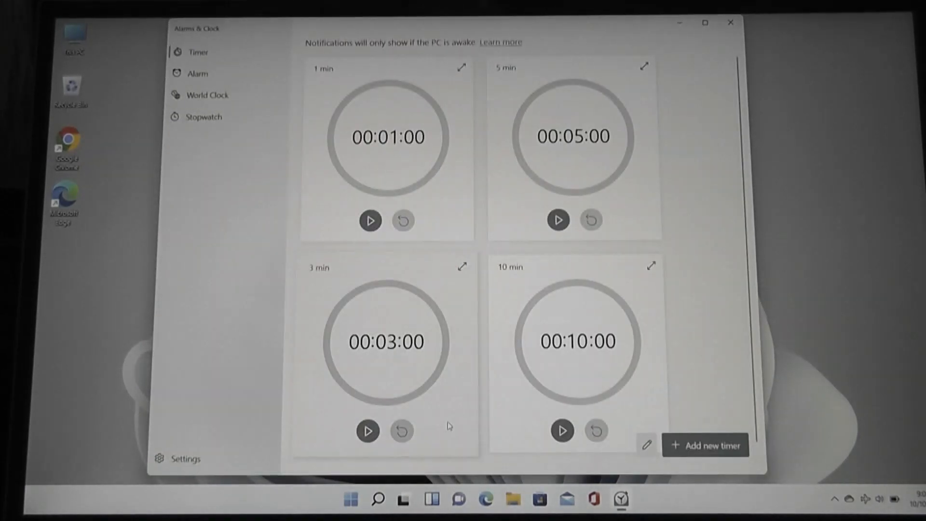
mouse_move(603, 379)
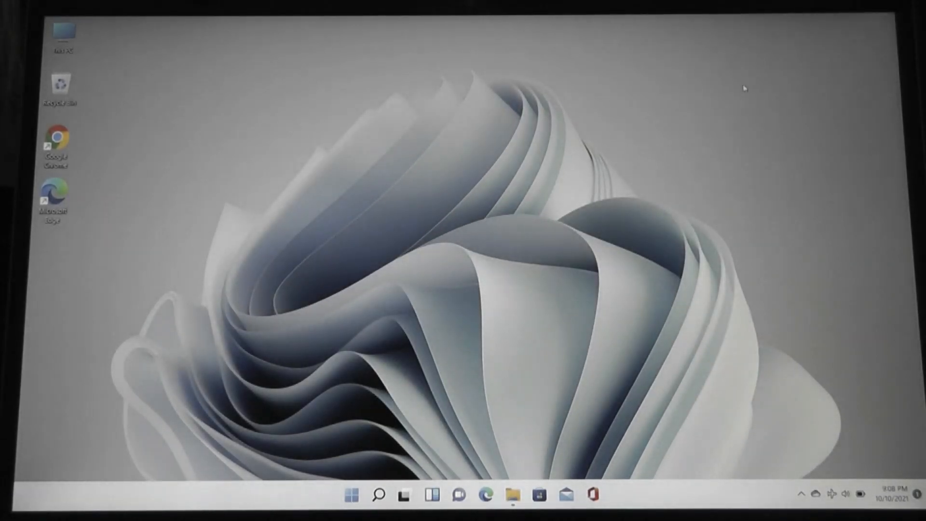
mouse_move(391, 366)
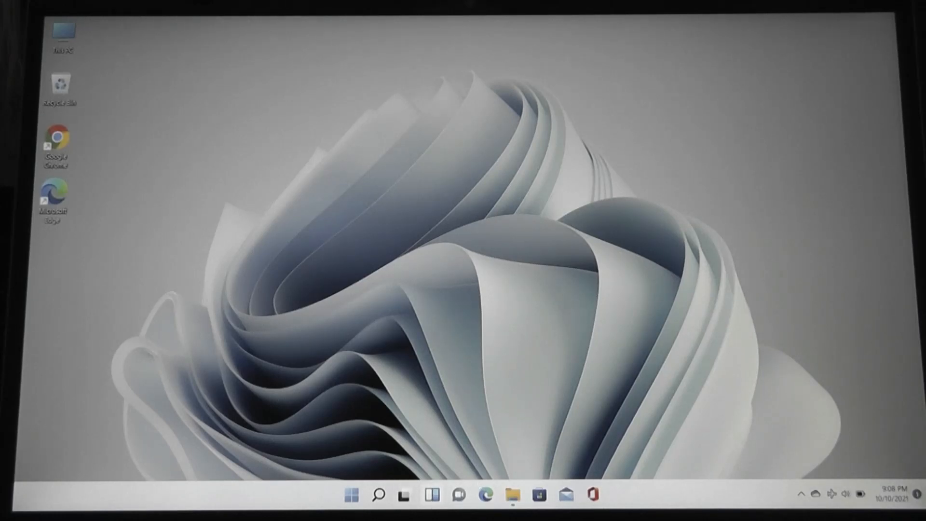
mouse_move(437, 251)
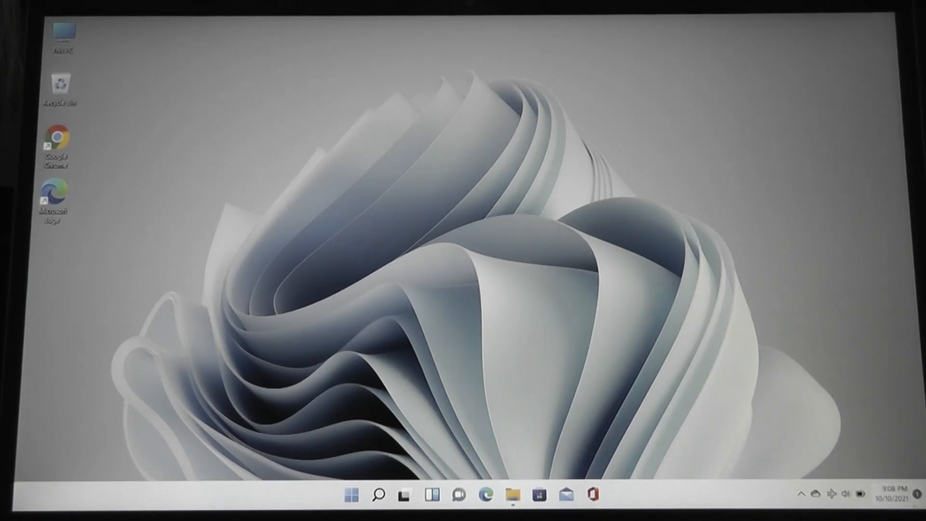
left_click(893, 497)
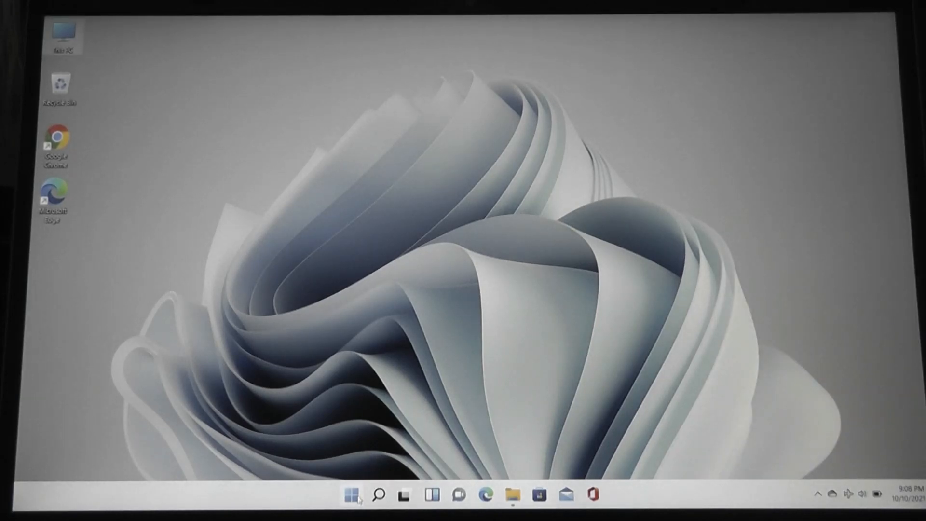
Open and close Start, then show Task View with Desktop 1 and New desktop
left_click(352, 494)
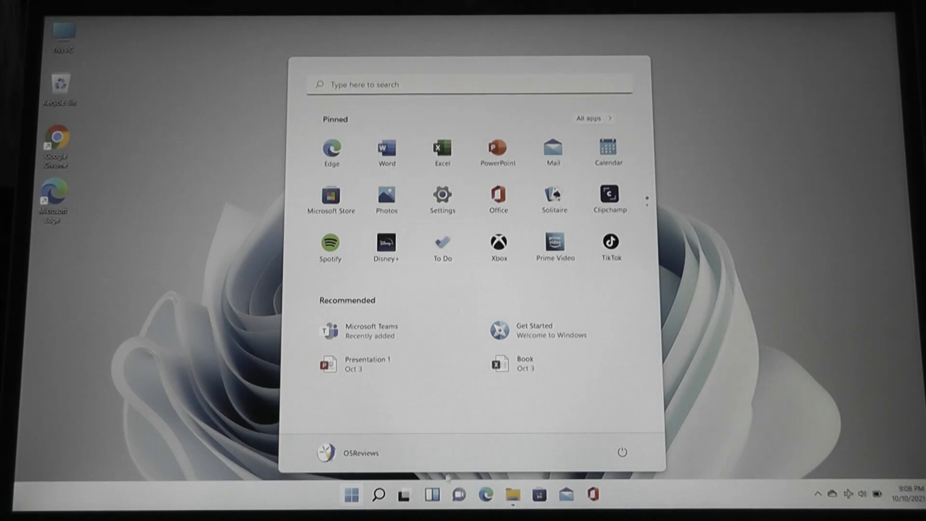
left_click(382, 494)
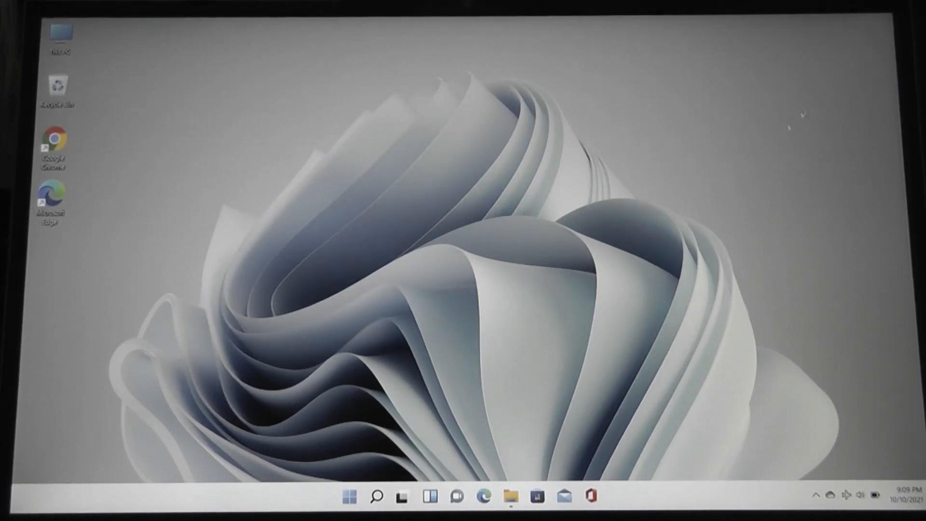
left_click(404, 499)
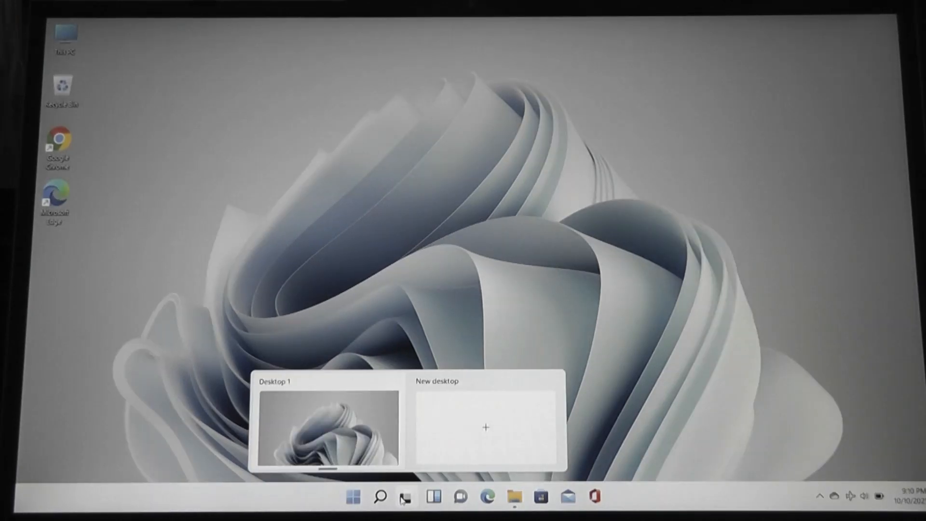